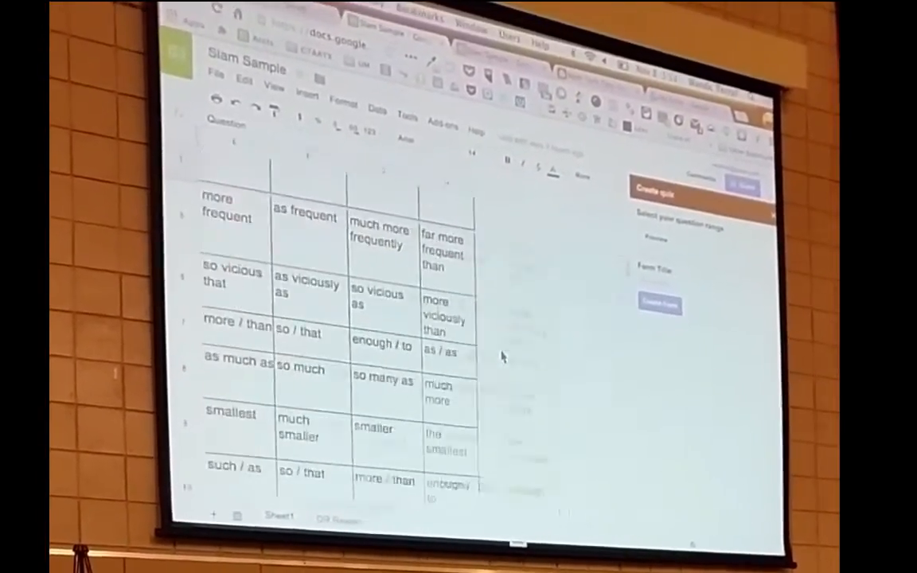
Create the quiz form titled Grammar from the sheet's grammar question range.
scroll(down, 3)
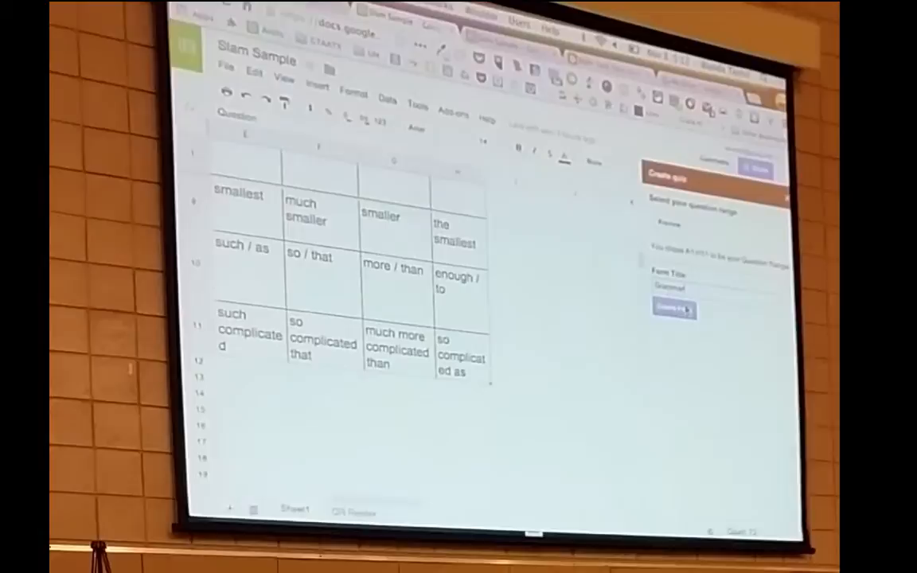
click(672, 318)
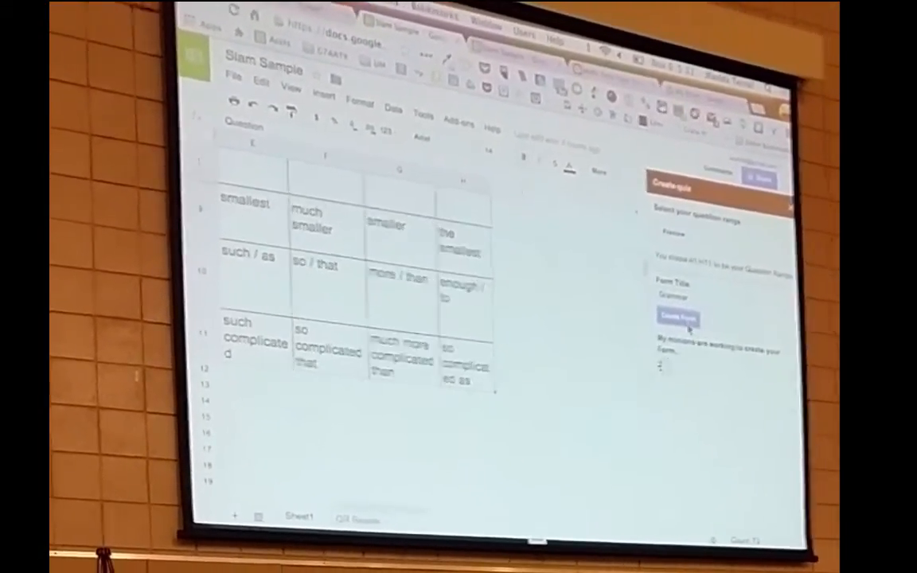
Let the add-on build the Grammar form, then switch to it via Edit Form in the Success dialog.
click(678, 318)
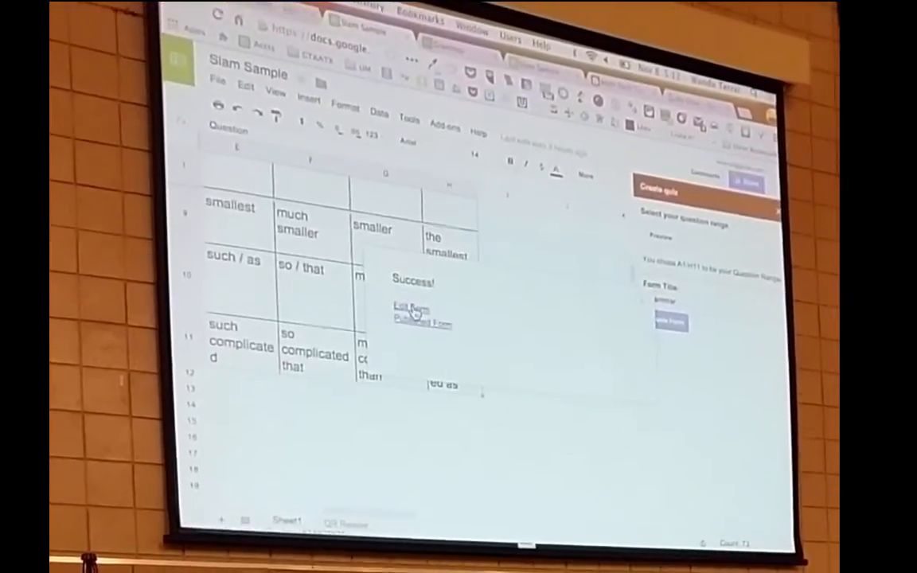
click(410, 309)
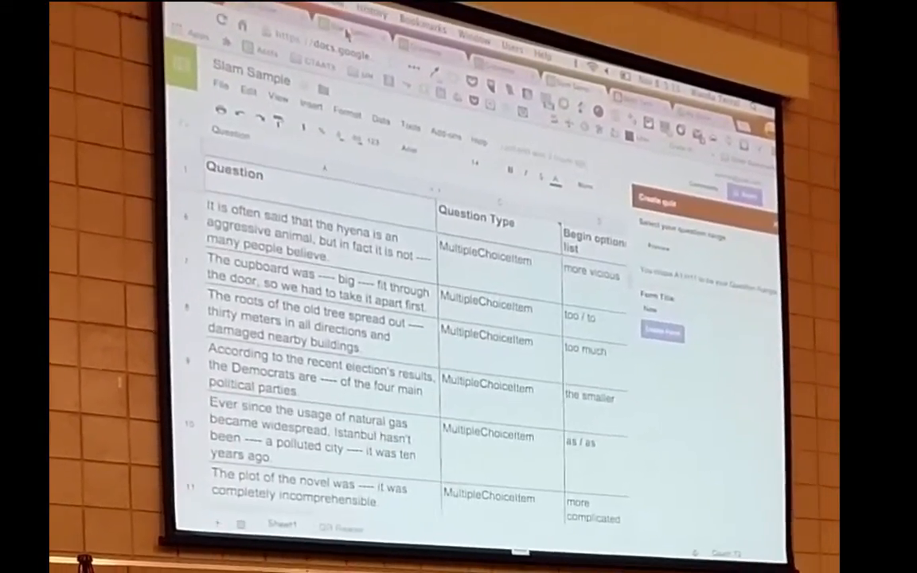
click(662, 332)
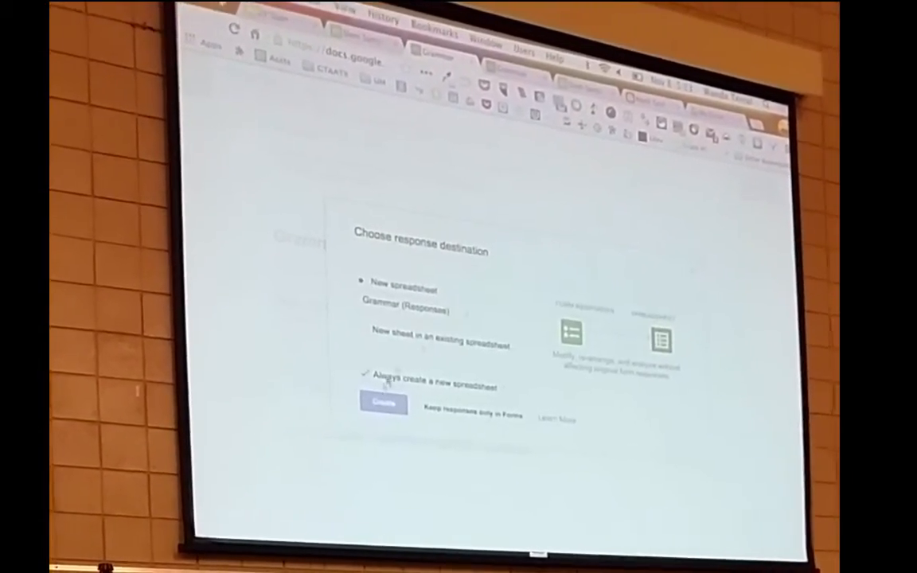
Collect the Grammar quiz responses in a new Grammar (Responses) spreadsheet.
click(382, 404)
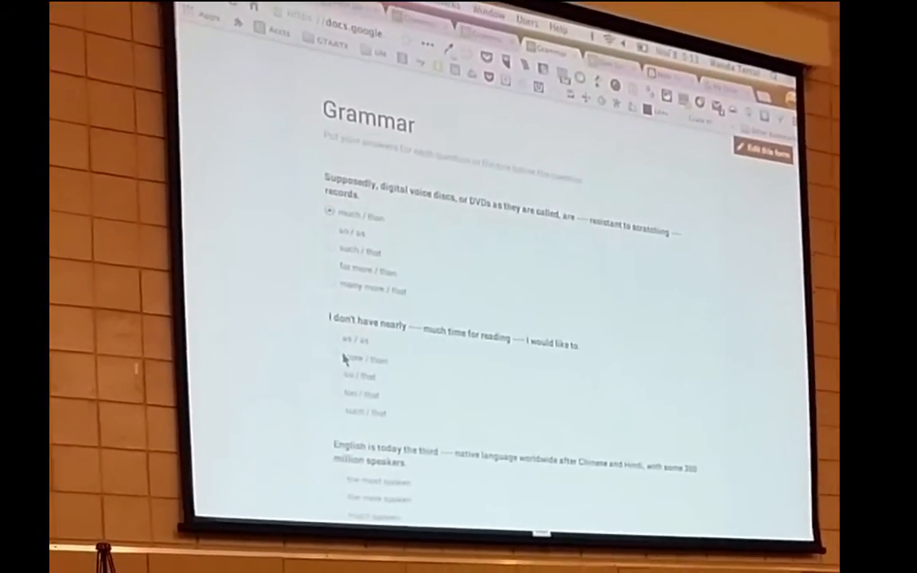
Choose an answer for each multiple-choice grammar question and submit the completed quiz.
scroll(down, 3)
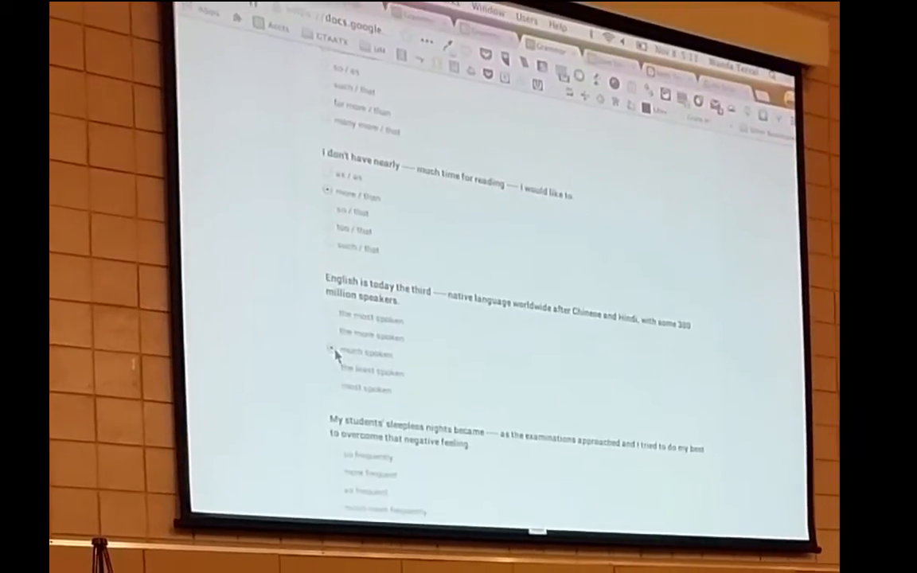
scroll(down, 3)
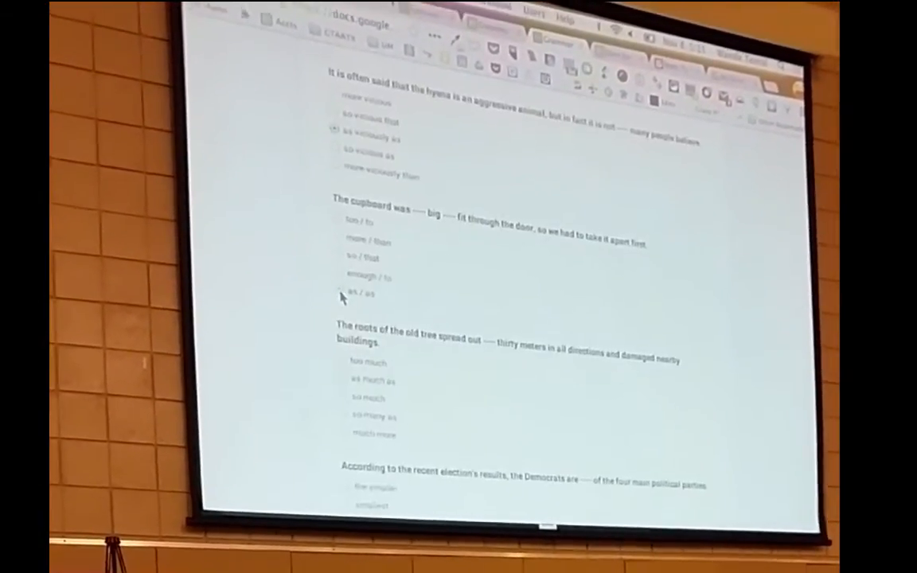
scroll(down, 3)
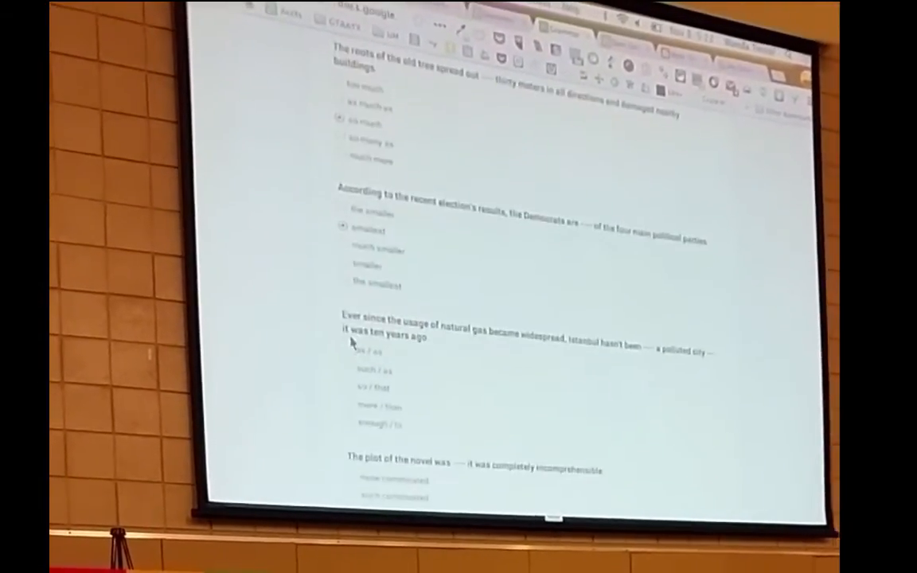
scroll(down, 3)
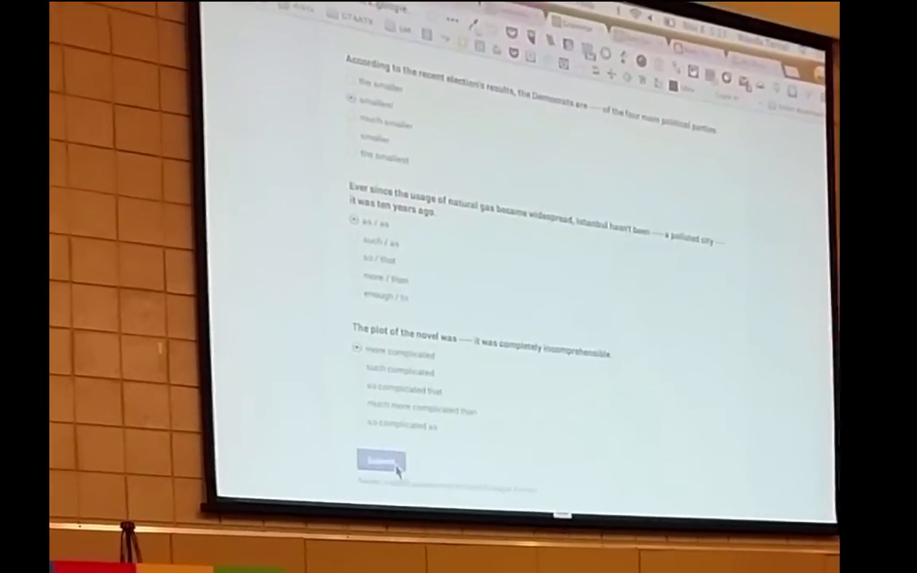
click(380, 461)
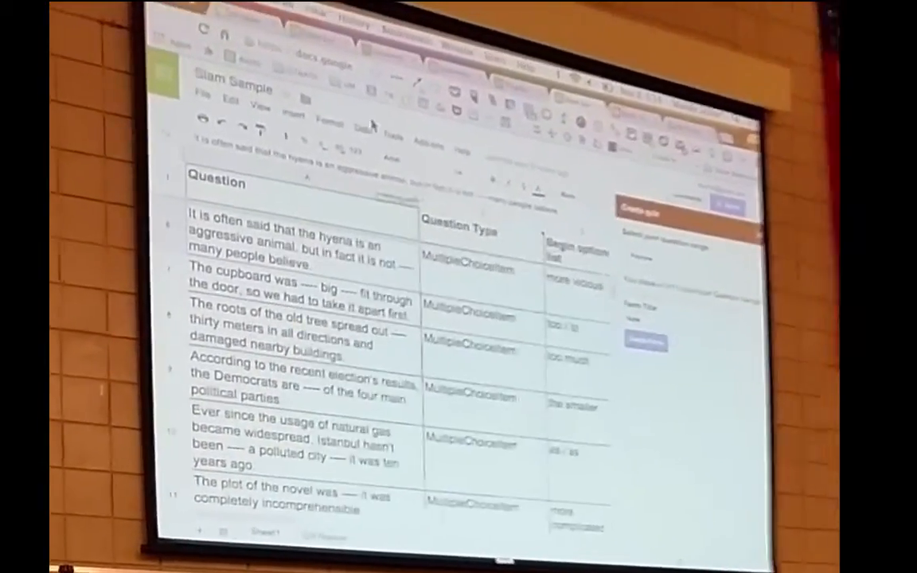
Launch the QR Code Generator sidebar from Add-ons beside the quiz question sheet.
click(422, 132)
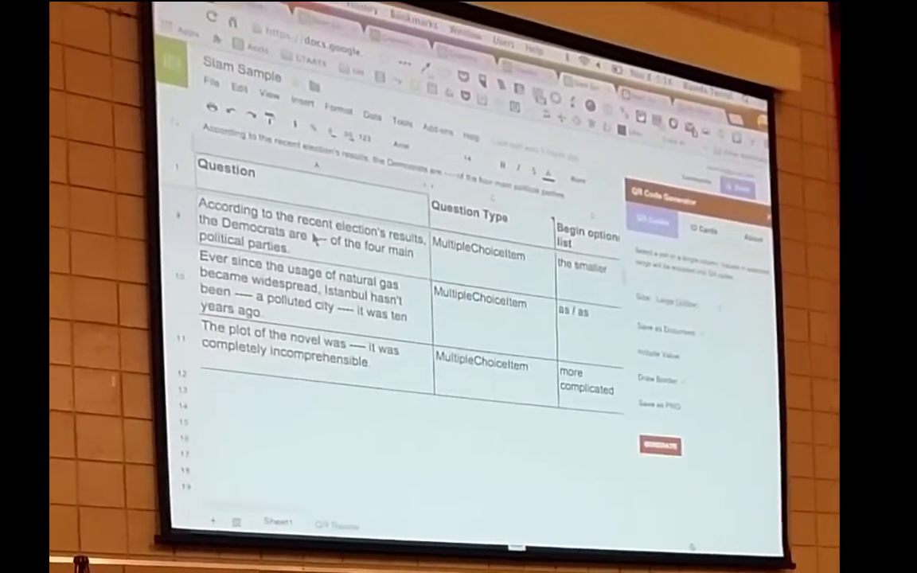
scroll(down, 3)
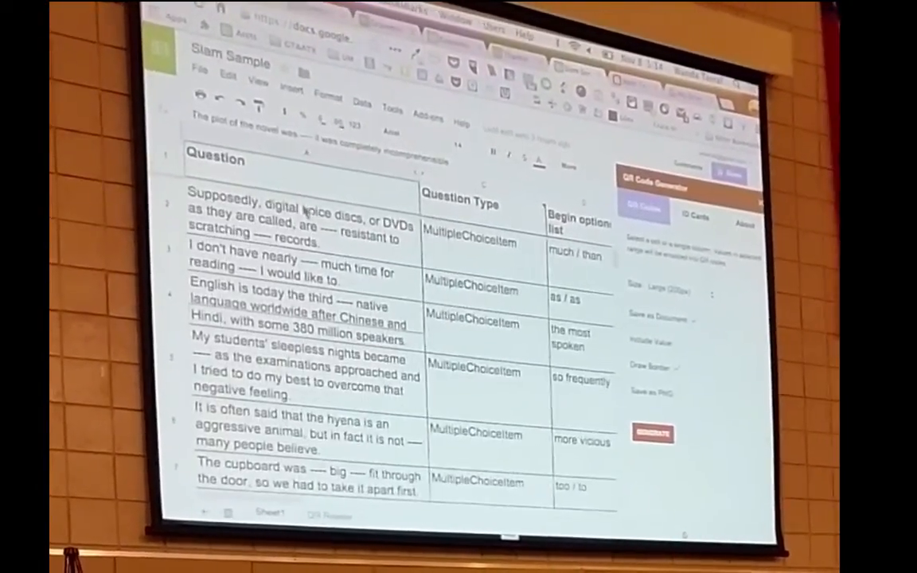